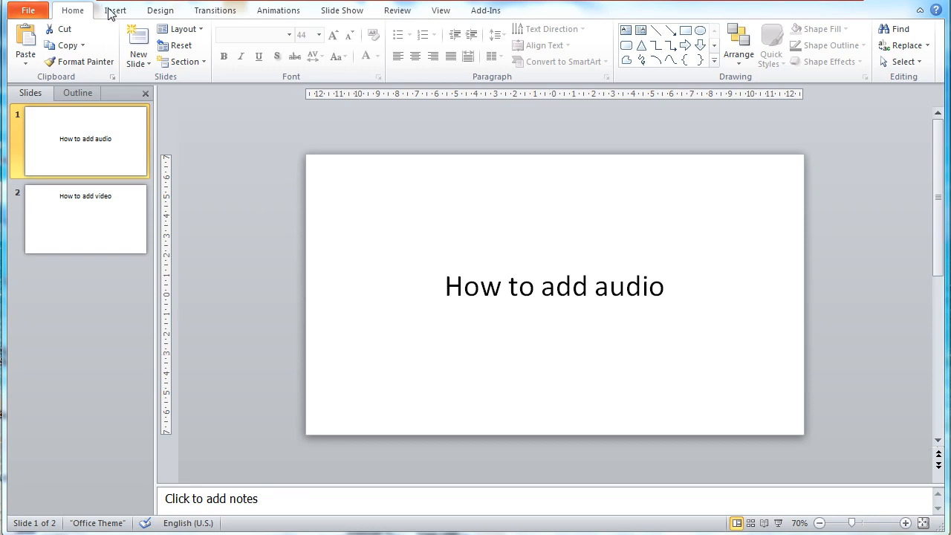
- Start the Insert > Audio command so the audio file chooser appears for slide 1
{"action": "left_click", "coordinate": [116, 9]}
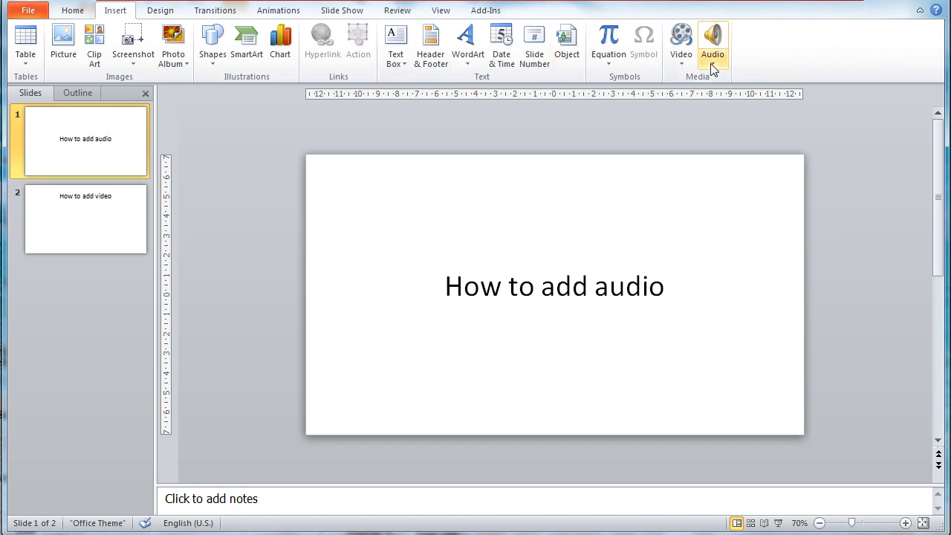
{"action": "left_click", "coordinate": [711, 41]}
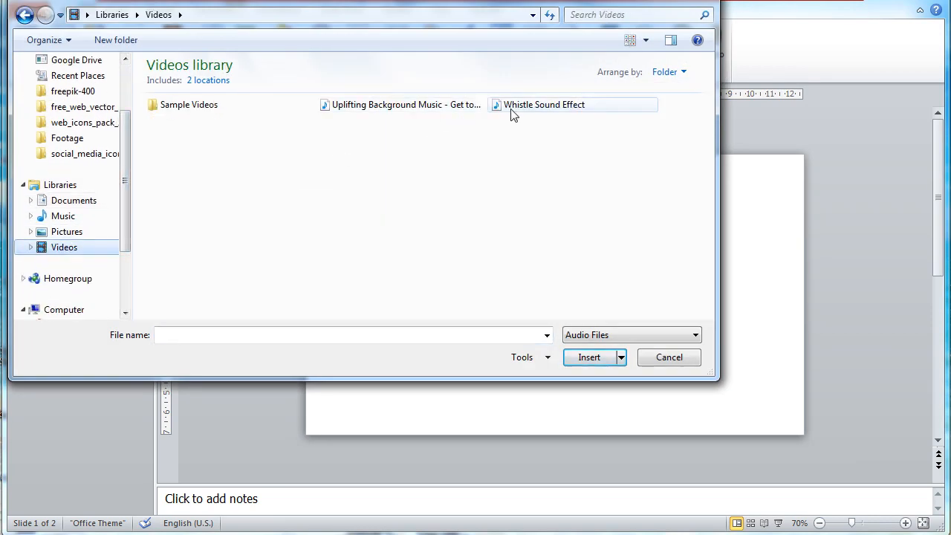
- Insert the Whistle Sound Effect and move its speaker icon to the slide's bottom-left
{"action": "left_click", "coordinate": [588, 357]}
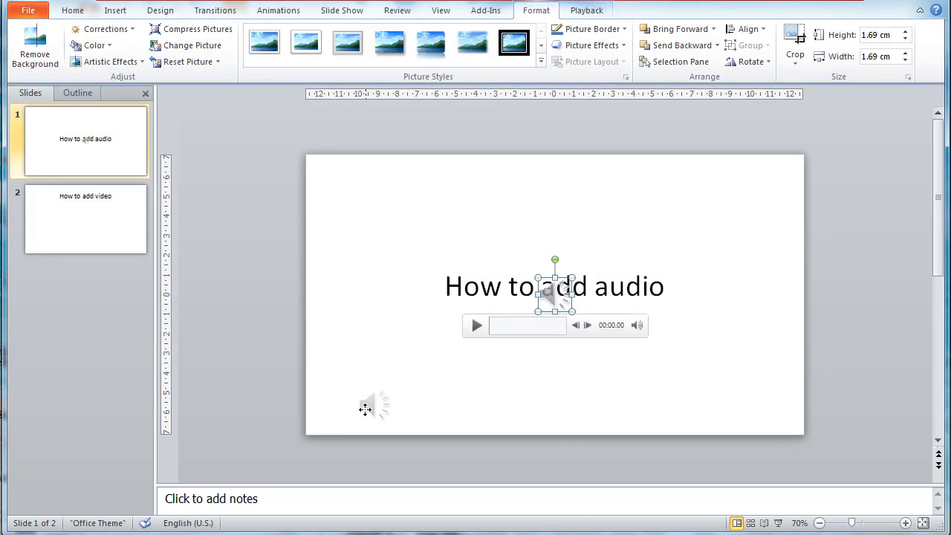
{"action": "left_click_drag", "start_coordinate": [556, 289], "coordinate": [334, 404]}
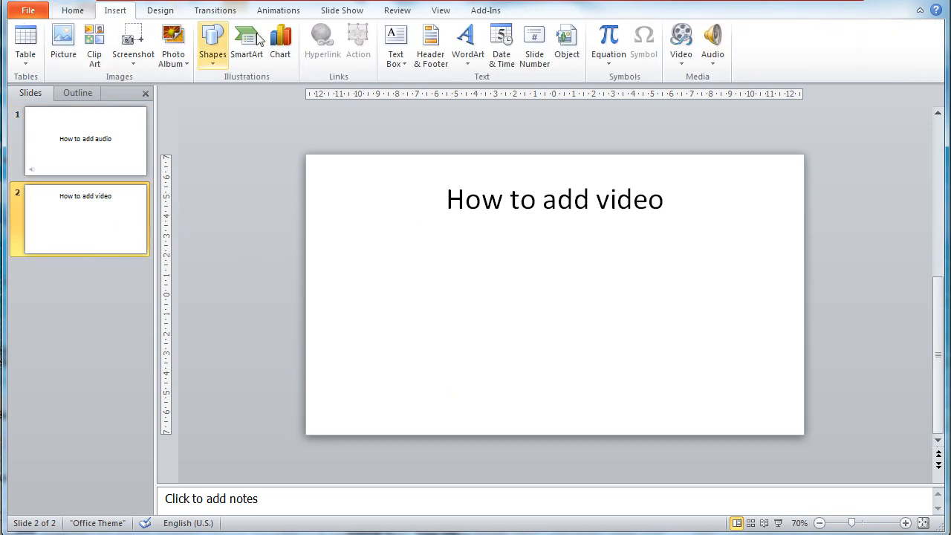
- Insert the Wildlife video, centre it beneath the title, and start playback
{"action": "left_click", "coordinate": [680, 42]}
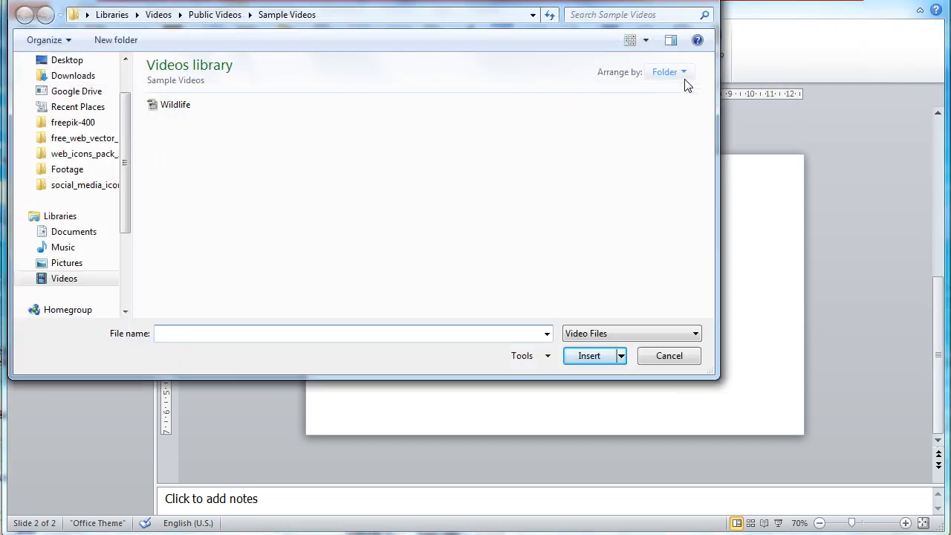
{"action": "left_click", "coordinate": [588, 355]}
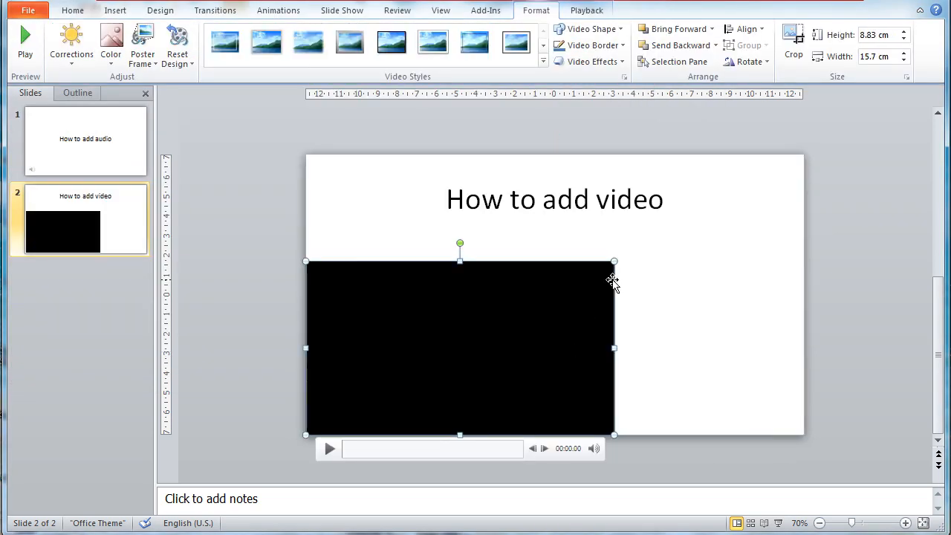
{"action": "left_click_drag", "start_coordinate": [459, 347], "coordinate": [555, 310]}
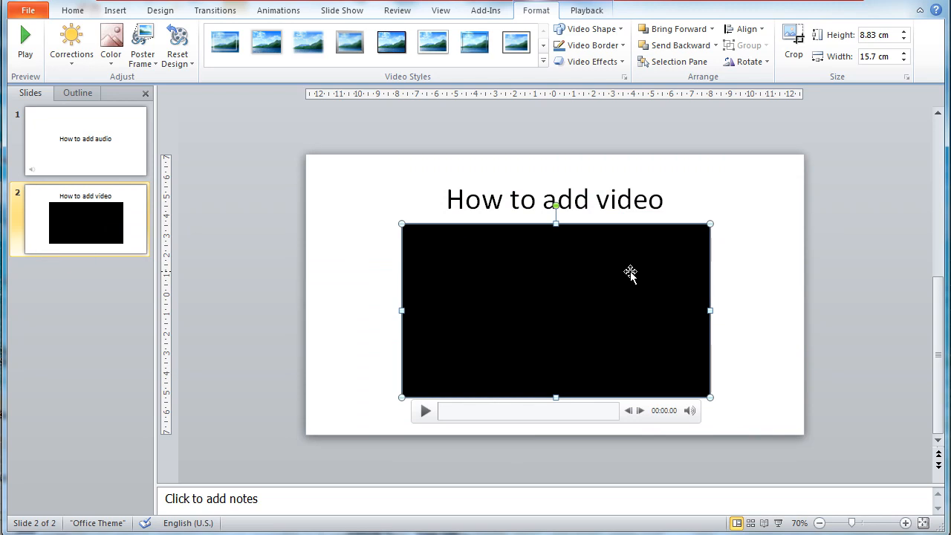
{"action": "left_click", "coordinate": [424, 410]}
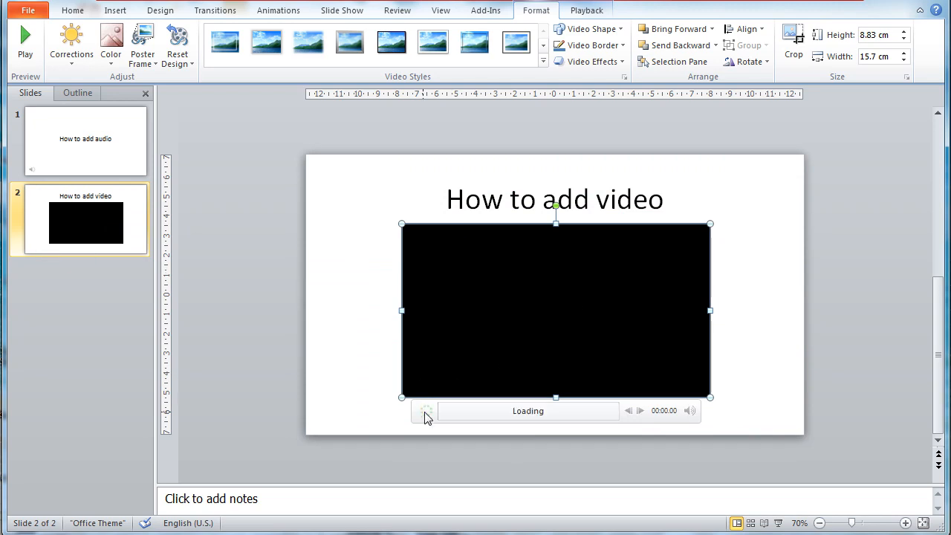
- Toggle the Wildlife video's Play/Pause so it plays, then leave it paused a few seconds in
{"action": "left_click", "coordinate": [425, 410]}
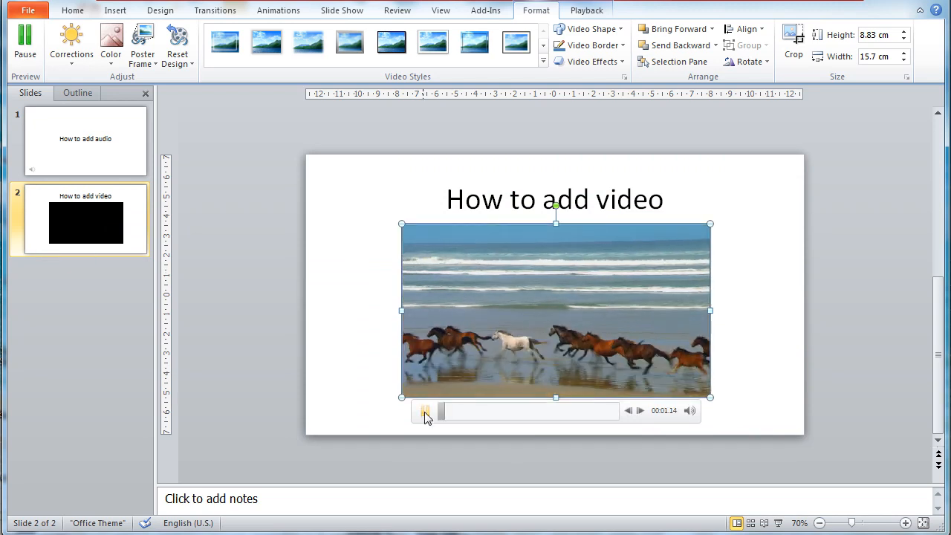
{"action": "left_click", "coordinate": [425, 410]}
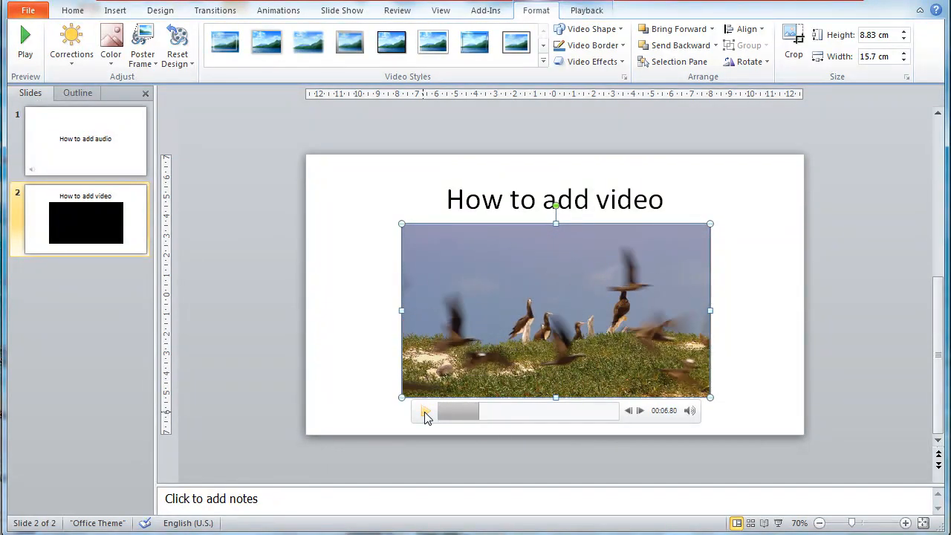
{"action": "left_click", "coordinate": [425, 410]}
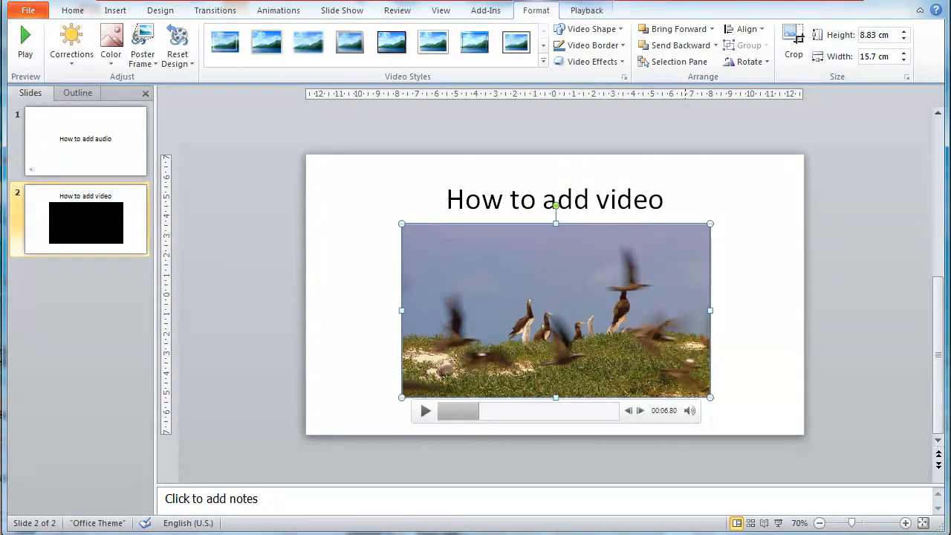